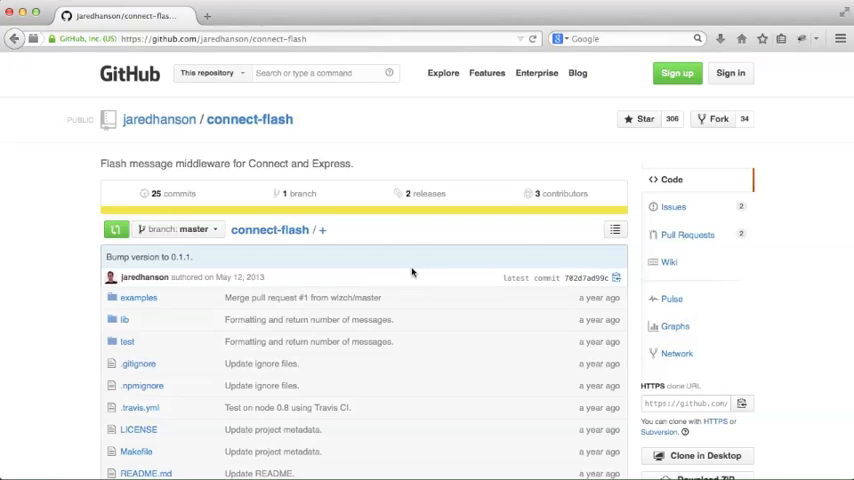
# Run npm install --save connect-flash, then begin opening the application config in Vim.
pyautogui.scroll(-3)
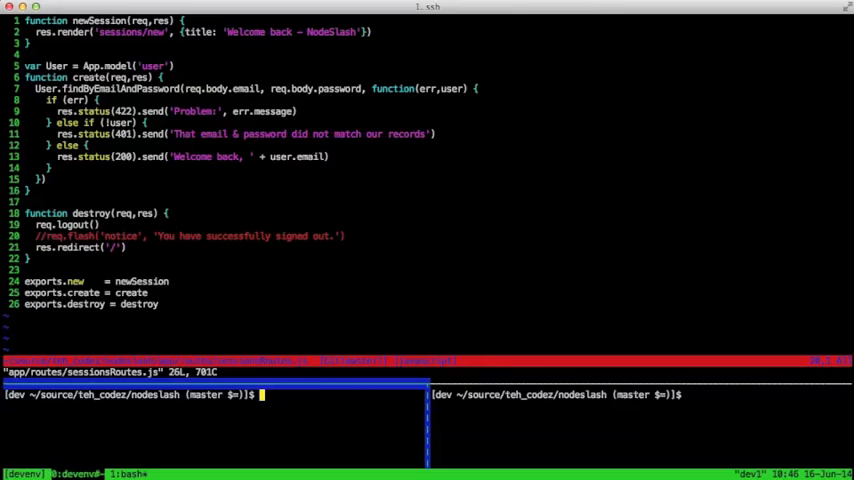
pyautogui.write('npm ins')
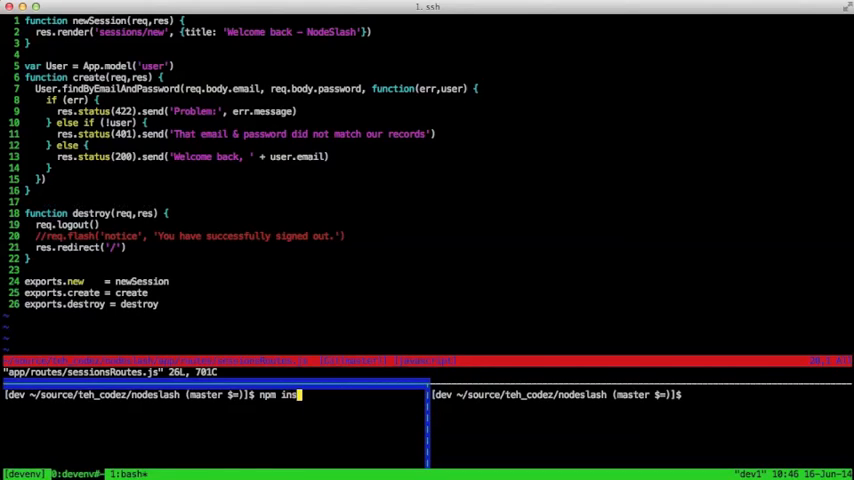
pyautogui.write('tall --save')
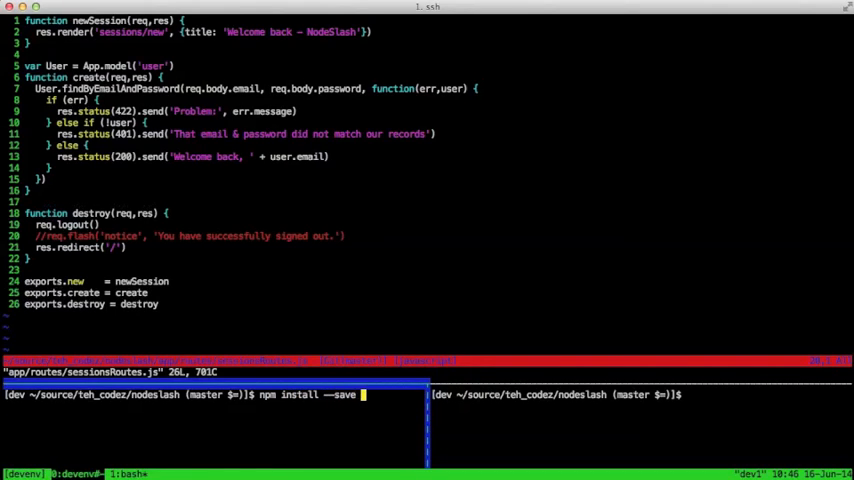
pyautogui.write('connect-fla')
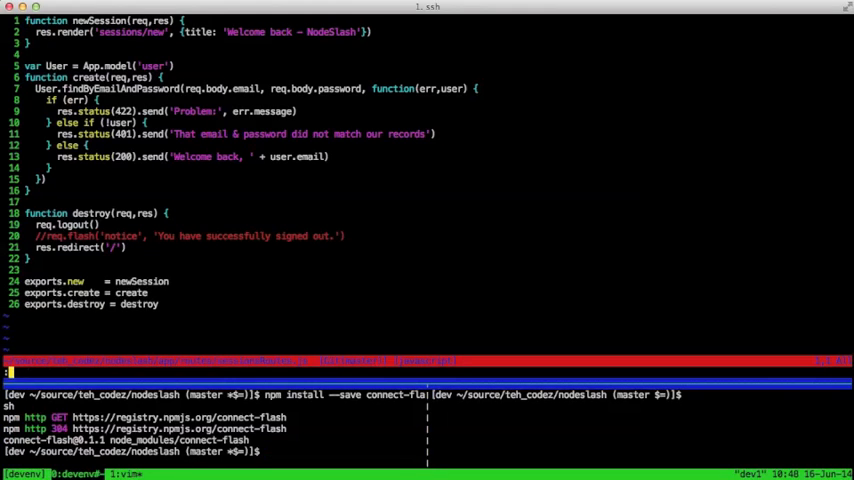
pyautogui.write(':e')
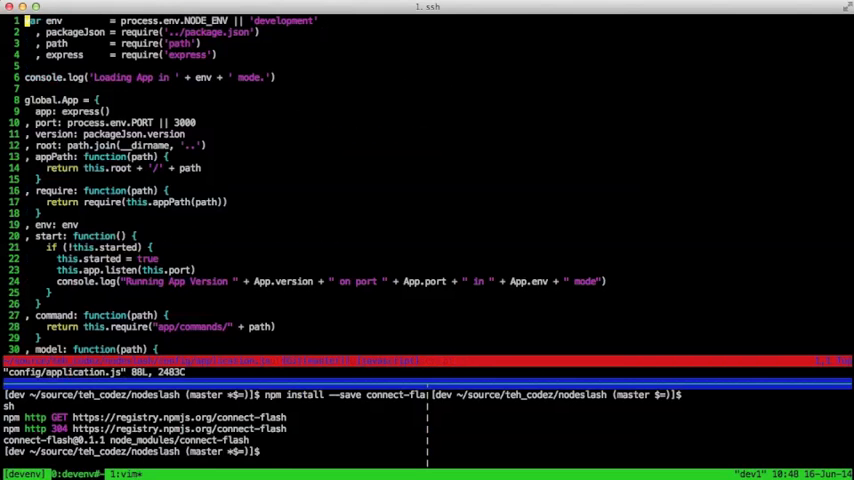
# Add App.use(require('connect-flash')()) to the middleware lines of config/application.js and save.
pyautogui.scroll(-3)
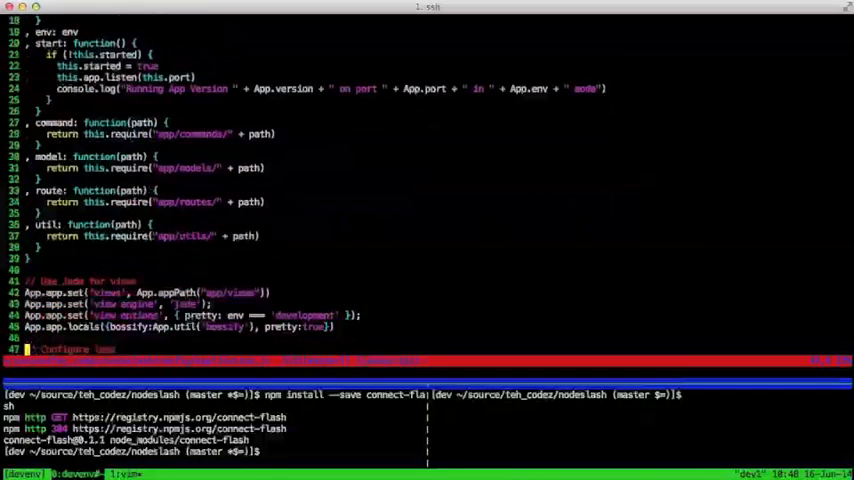
pyautogui.scroll(-3)
pyautogui.write("App.app.use(require('connect-flash')(")
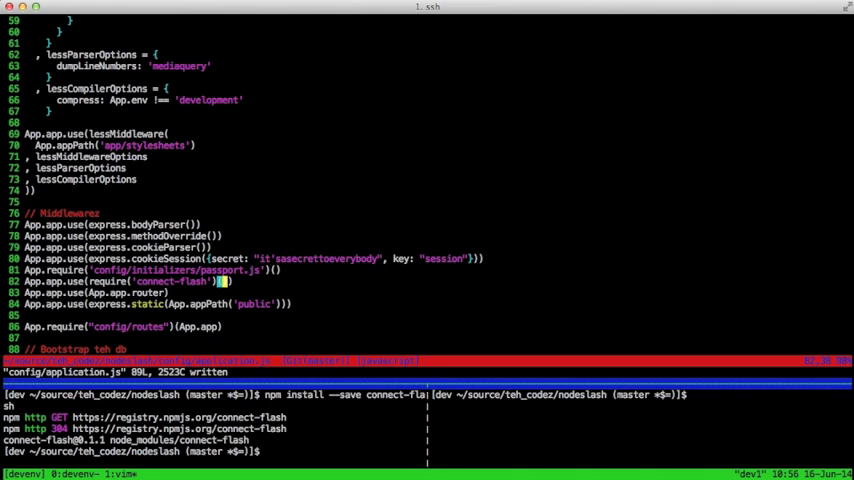
pyautogui.write(':e ap')
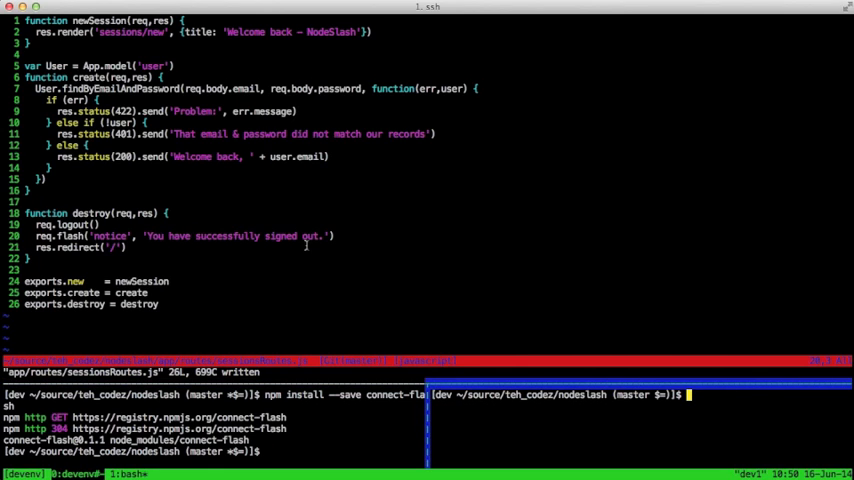
# Start the app with node server.js after enabling the sign-out flash notice.
pyautogui.write('node server.js')
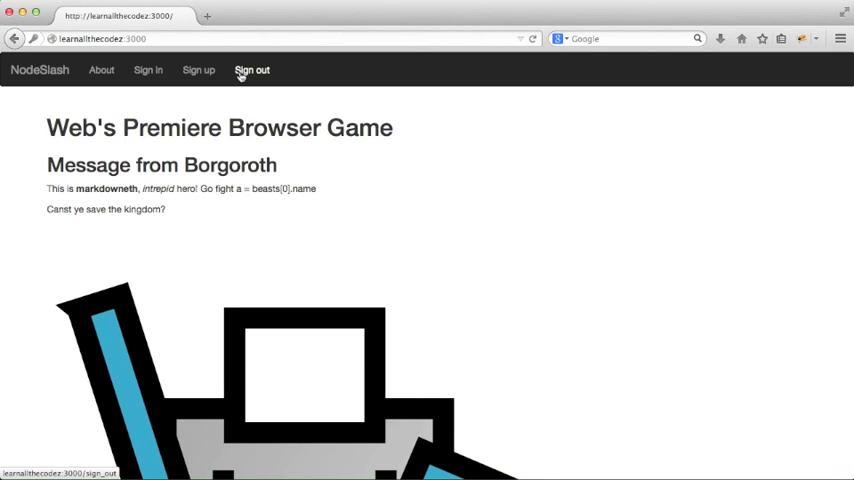
pyautogui.moveTo(340, 168)
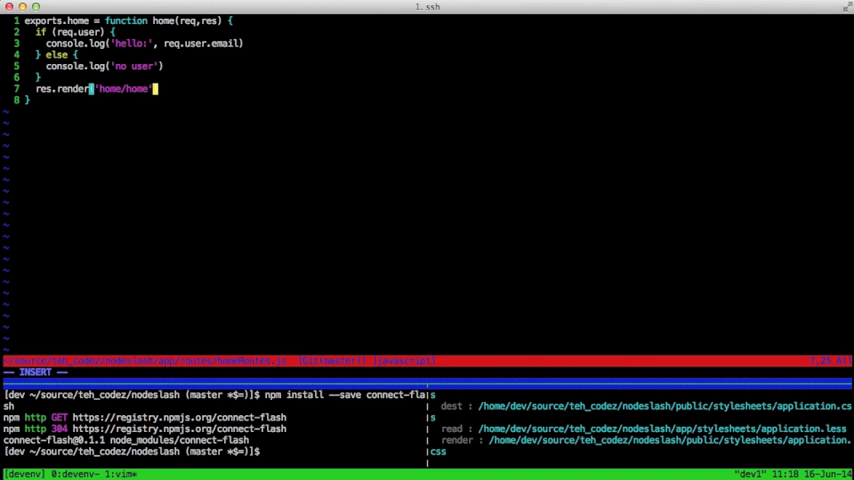
# Render home with {flash: {notice: req.flash('notice')}} in homeRoutes.js and save.
pyautogui.write(', {flash: {')
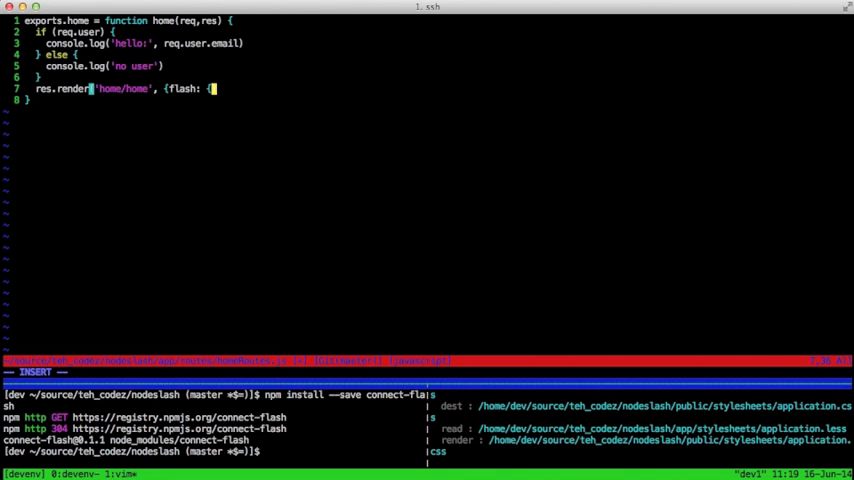
pyautogui.write('notice:')
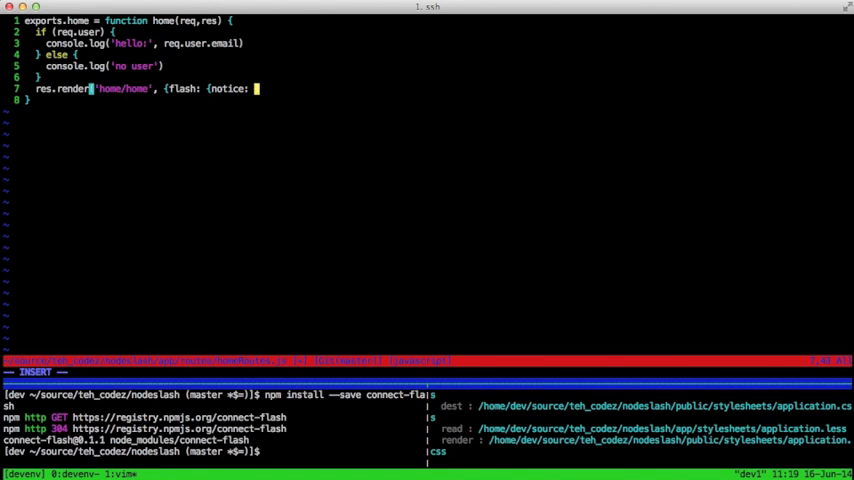
pyautogui.write('req.flash')
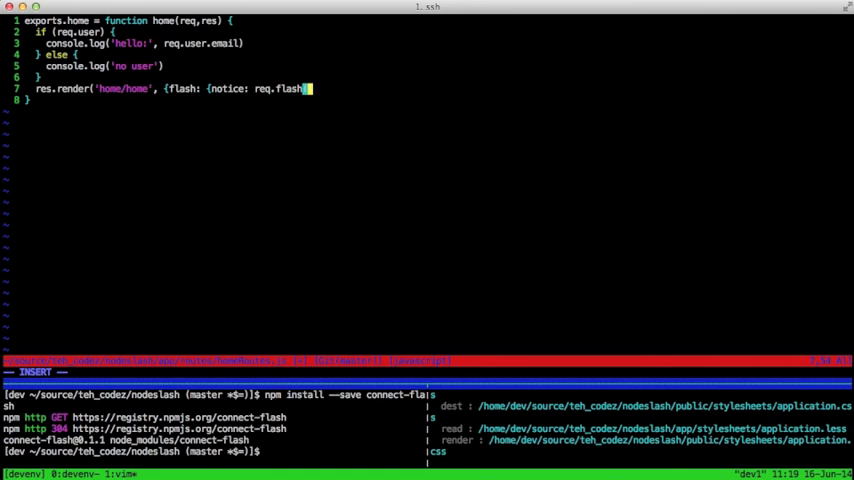
pyautogui.write("'notice')}})")
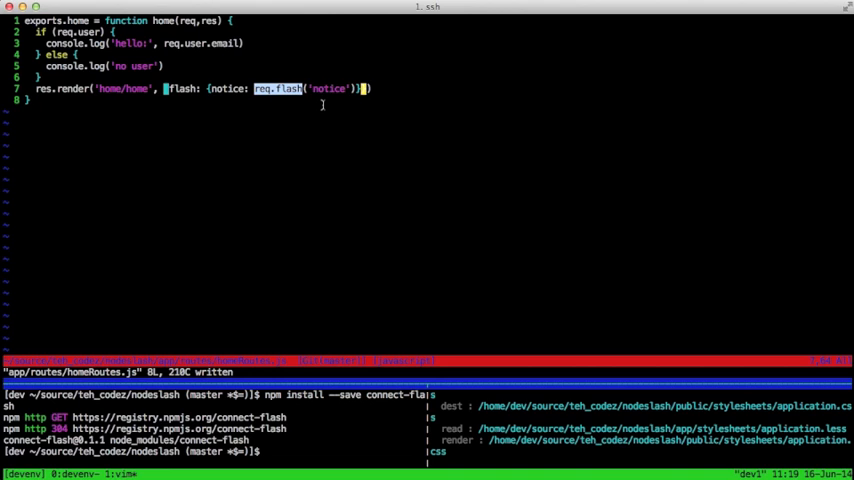
pyautogui.write(':vsp app/')
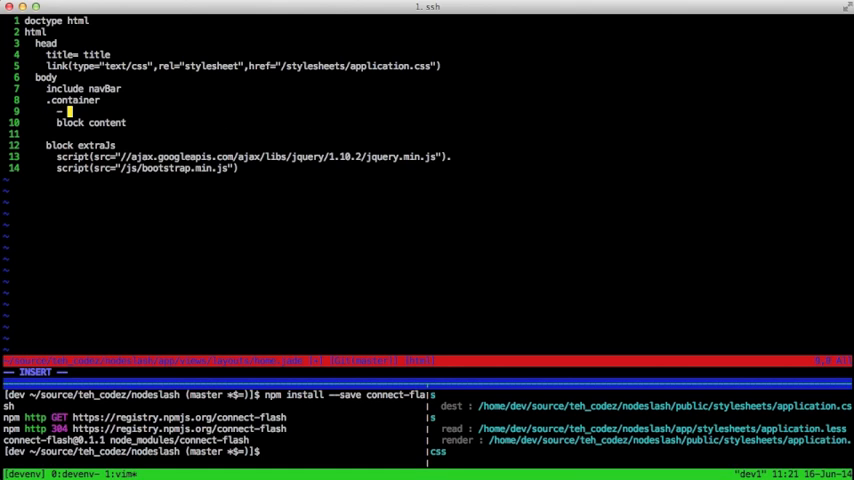
# Add the layout condition 'if (flash && flash.notice && flash.notice.length > 0)'.
pyautogui.write('if (no')
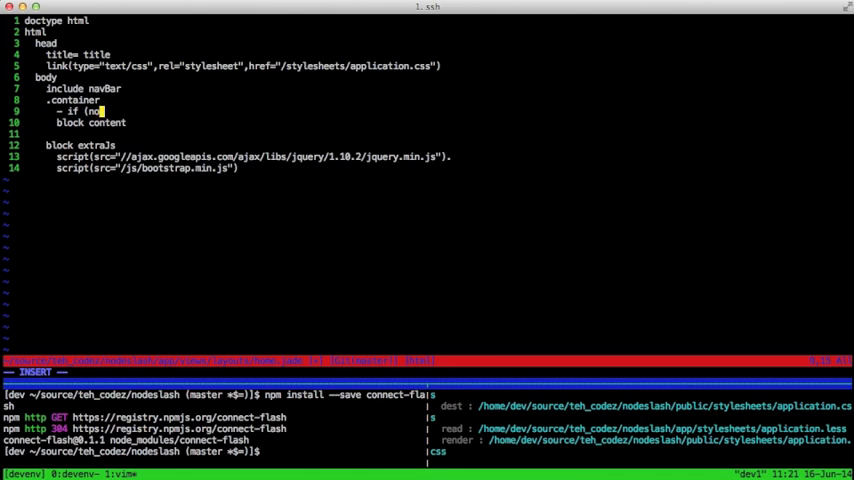
pyautogui.write('lash && flash.notice && flash.notice.length')
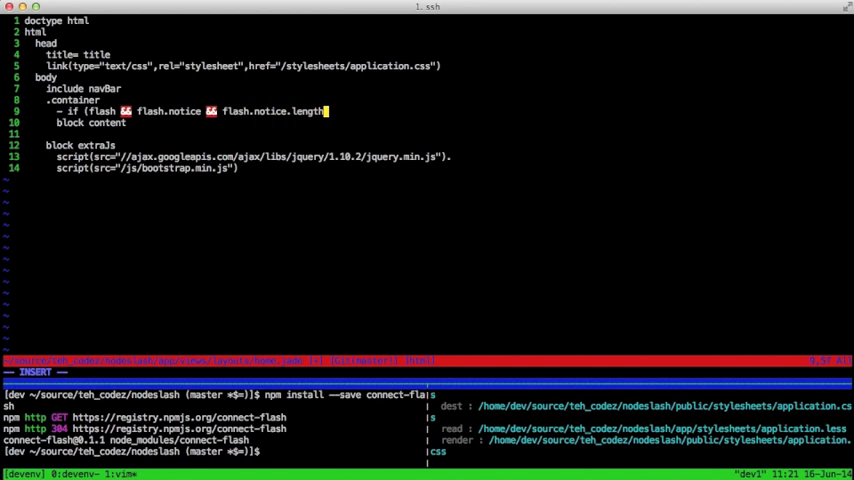
pyautogui.write('> 0)')
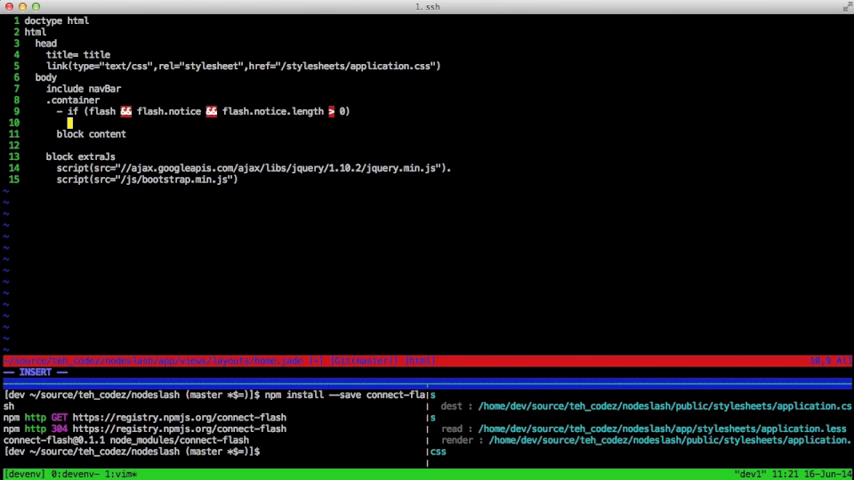
# Under that condition, add p.alert.alert-success= flash.notice to show the notice.
pyautogui.write('p.alert.')
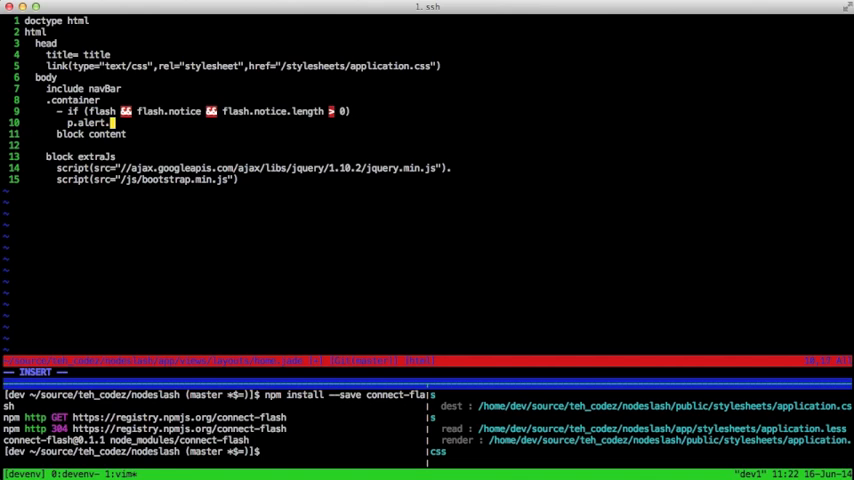
pyautogui.write('alert-')
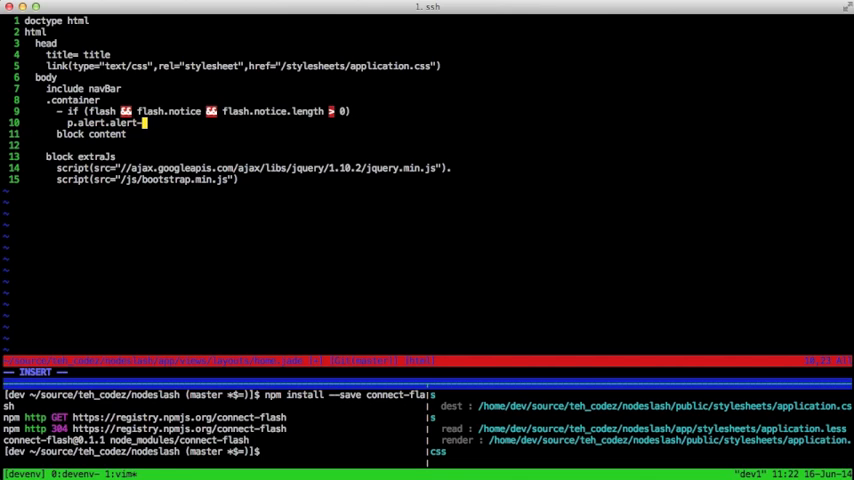
pyautogui.write('success= n')
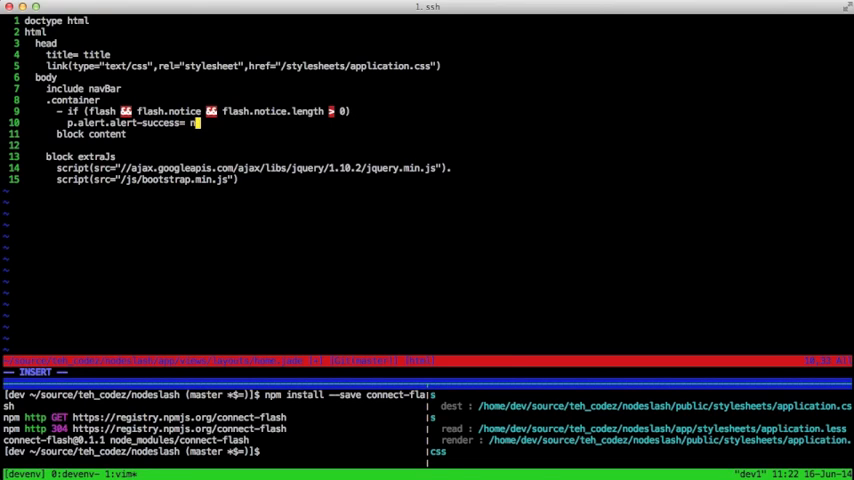
pyautogui.write('req.no')
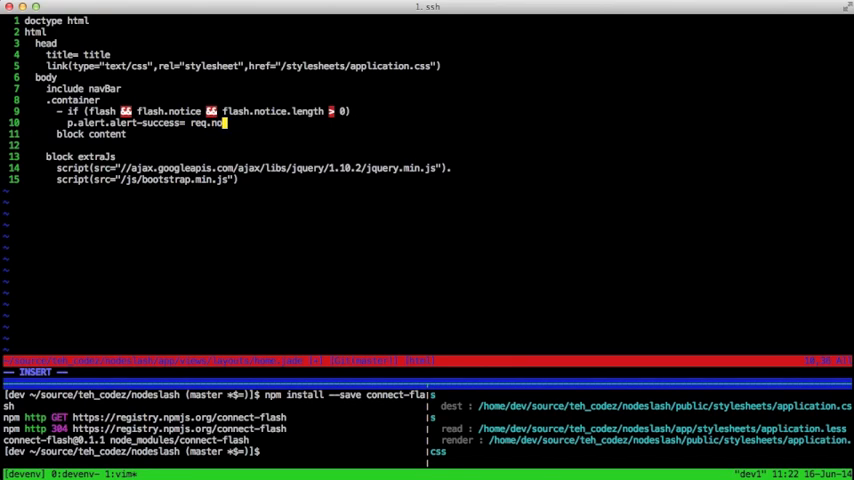
pyautogui.press('BackSpace')
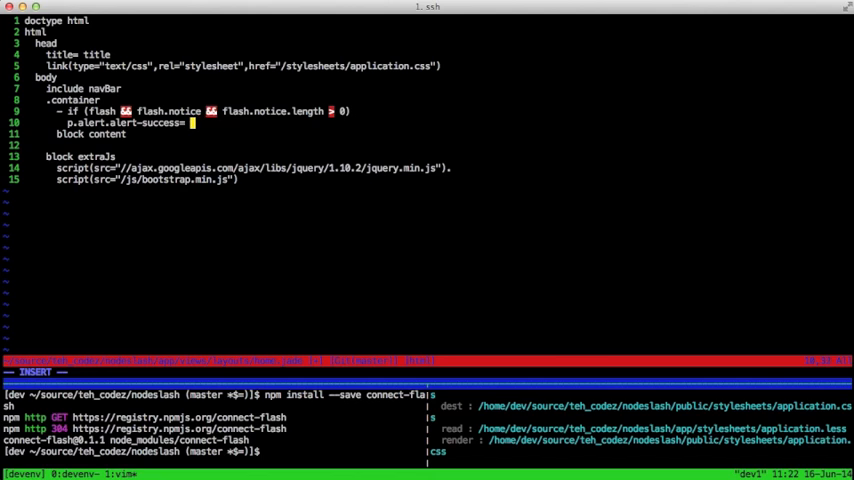
pyautogui.write('flash.notice')
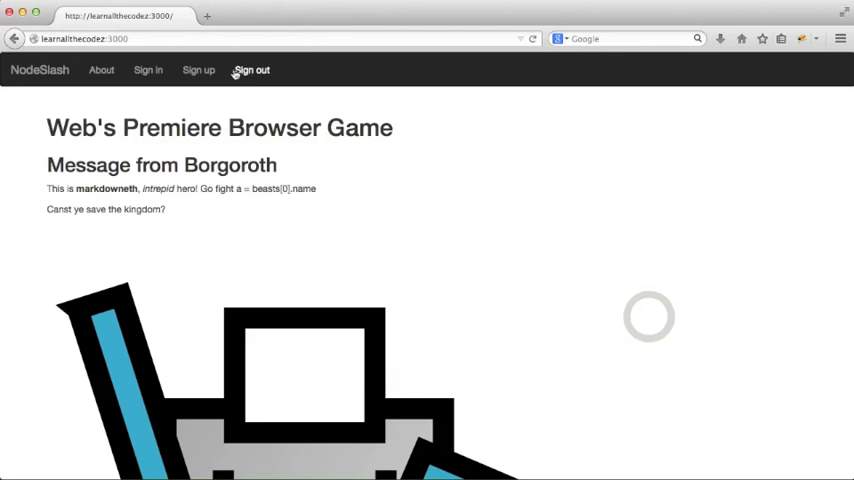
# Sign out of NodeSlash, log back in with the saved account, dismiss the password prompt and sign out again.
pyautogui.click(148, 70)
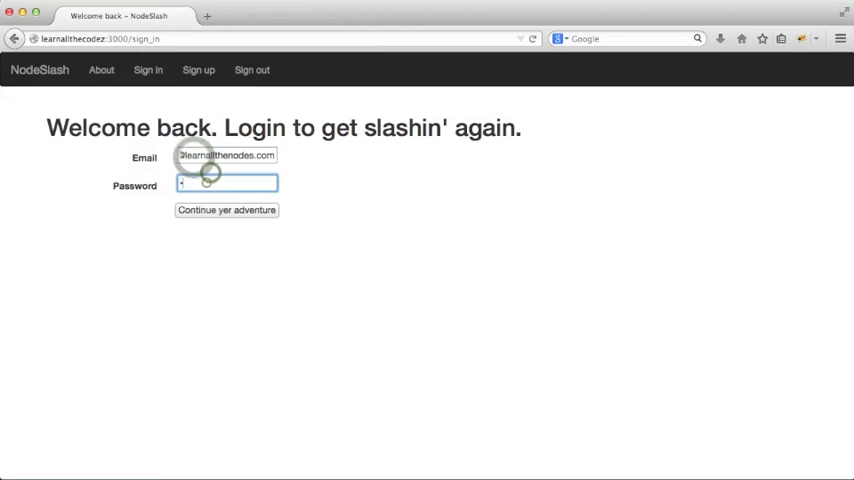
pyautogui.click(228, 210)
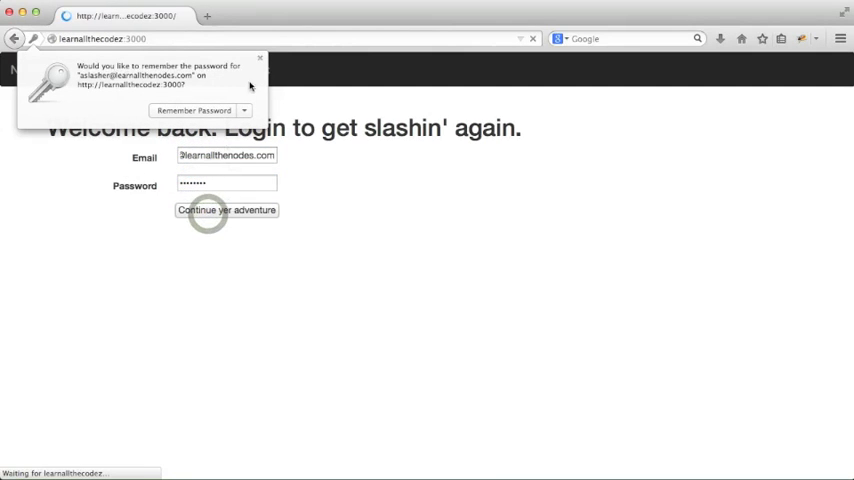
pyautogui.click(228, 210)
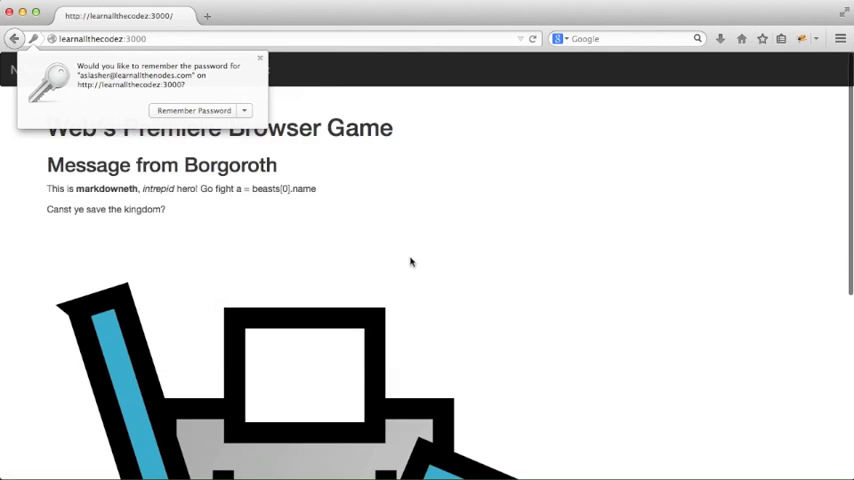
pyautogui.click(252, 70)
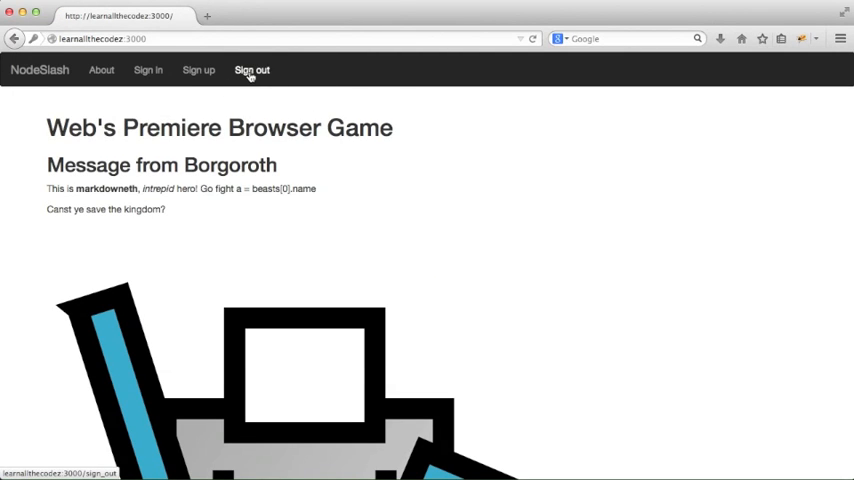
pyautogui.click(252, 70)
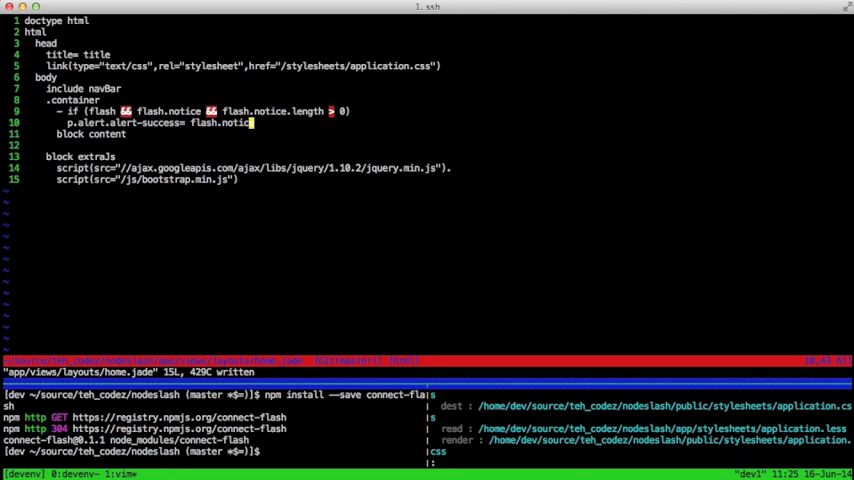
# Create app/views/layouts/flash.jade with the notice alert and a duplicated error/alert-danger alert.
pyautogui.write(':vsp app/views/l')
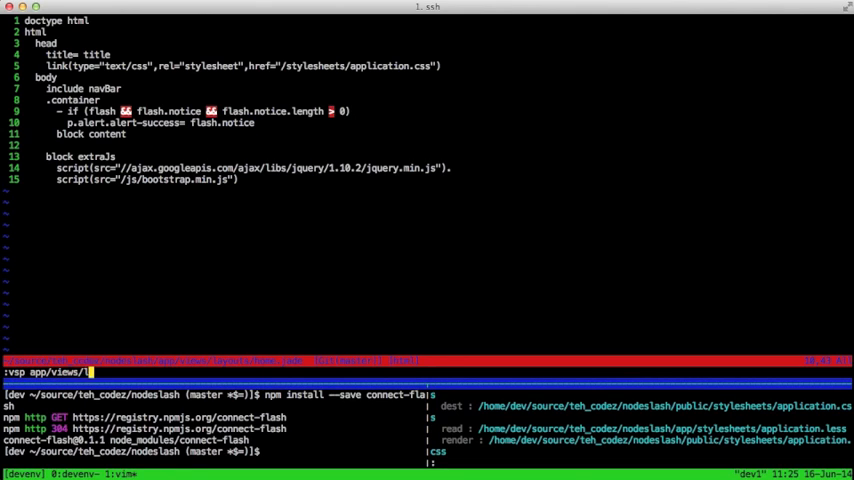
pyautogui.write('ayouts/flash.jad')
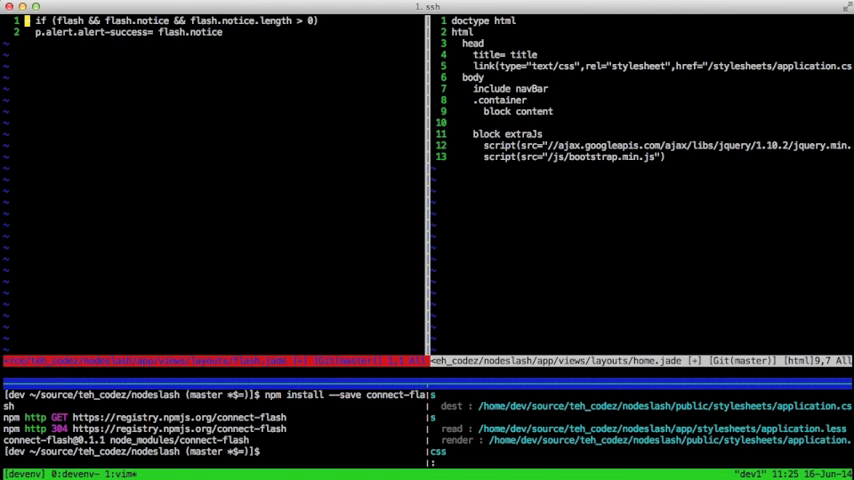
pyautogui.press('V')
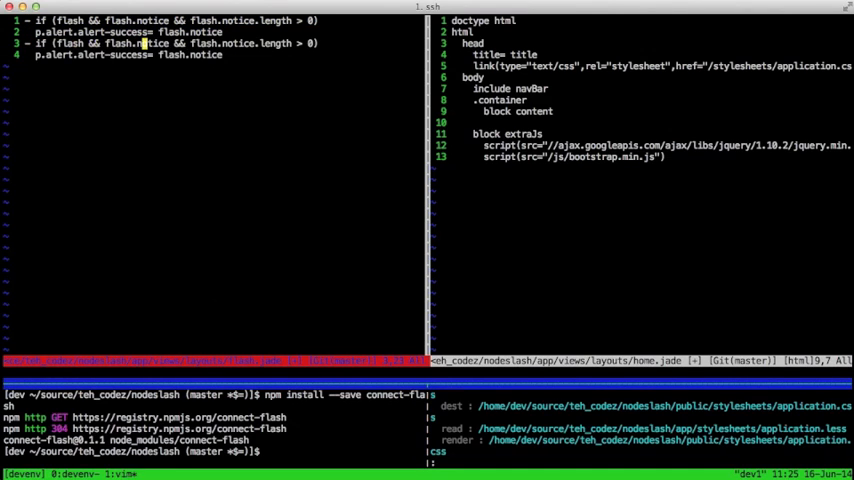
pyautogui.write('error')
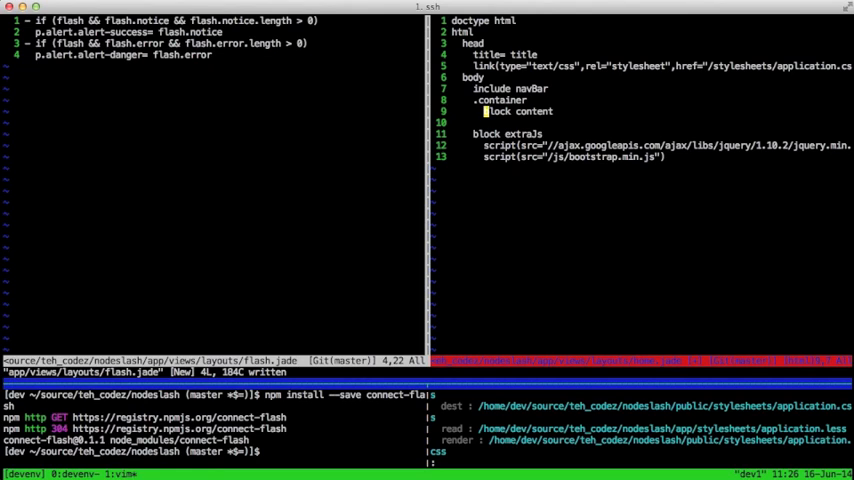
# Add 'include flash' to the layout so the partial is rendered.
pyautogui.write('include')
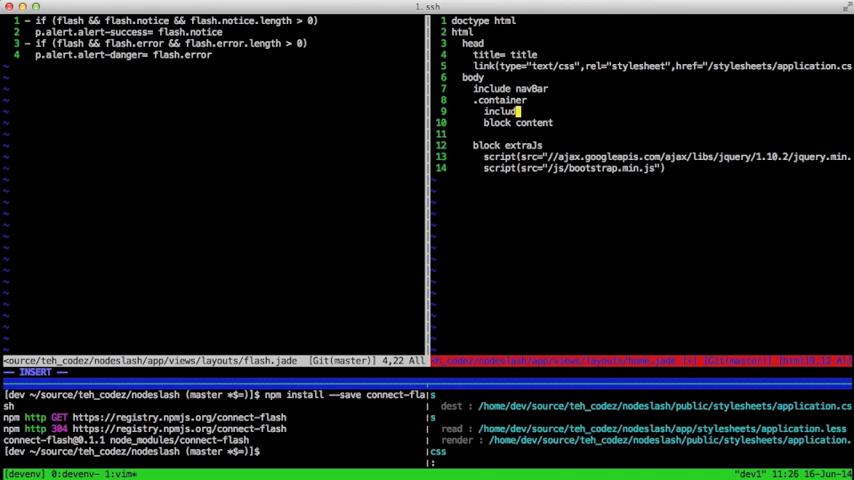
pyautogui.write('flas')
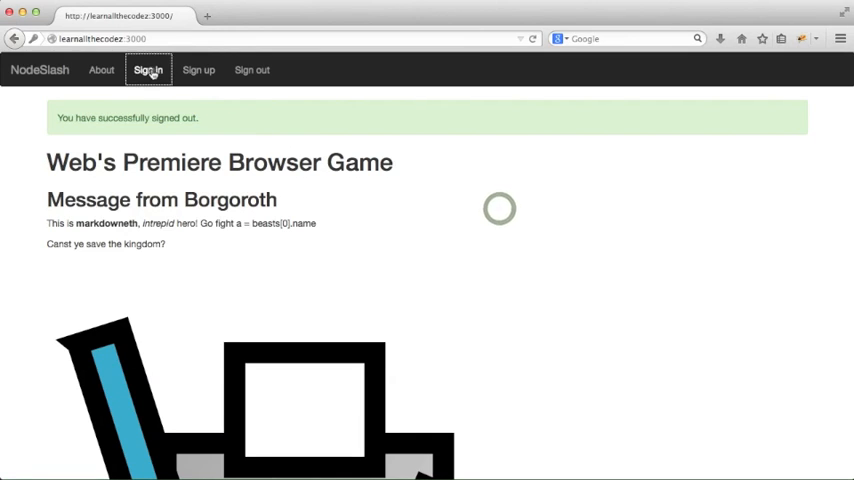
# Sign in with the saved email, dismiss the password prompt and sign out to recheck the signed-out notice.
pyautogui.click(148, 70)
pyautogui.write('as')
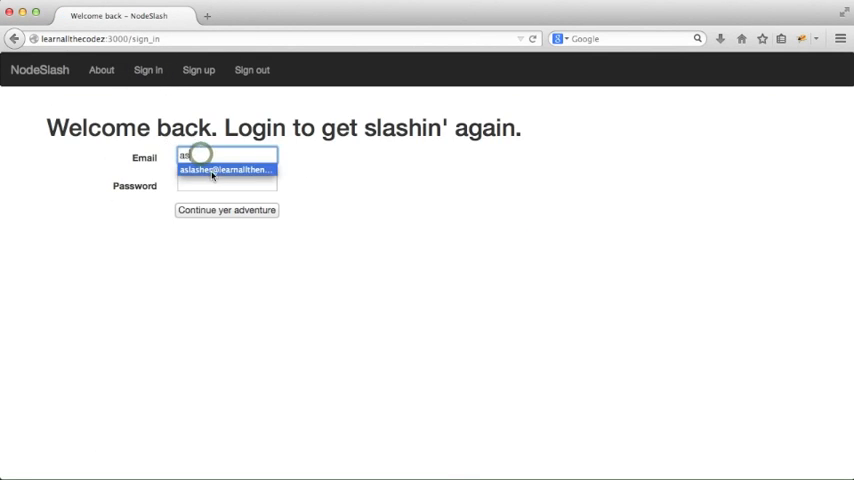
pyautogui.click(226, 210)
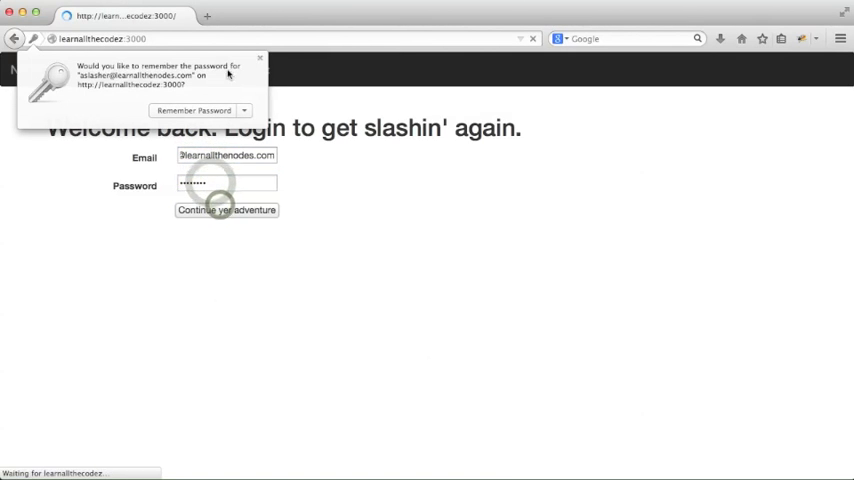
pyautogui.click(226, 210)
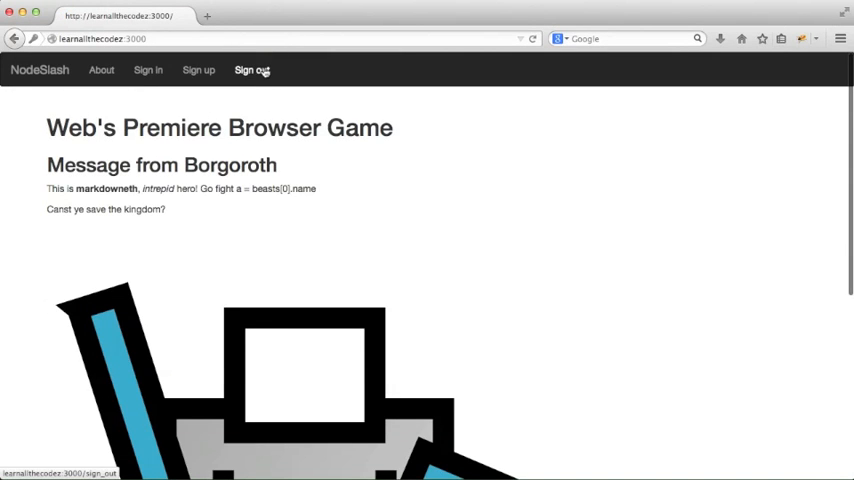
pyautogui.click(252, 70)
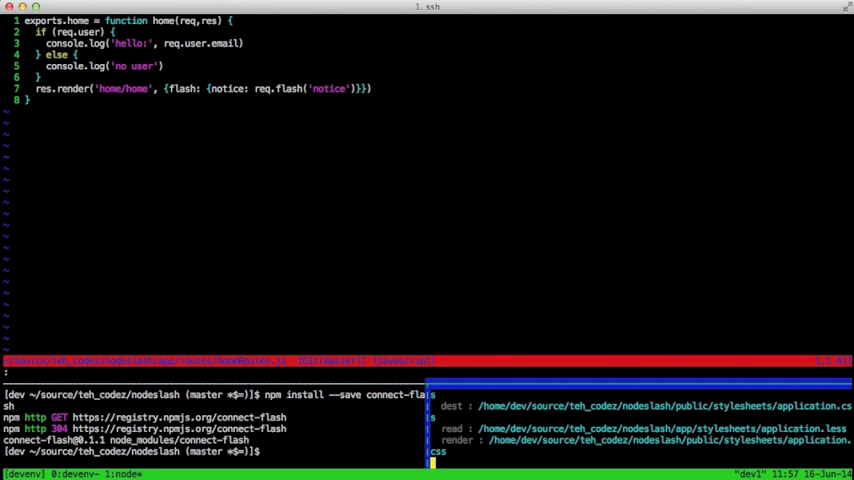
# Make the app/middlewares directory and start a new empty app/middlewares/setFlash.js in Vim.
pyautogui.write('mkdir ap')
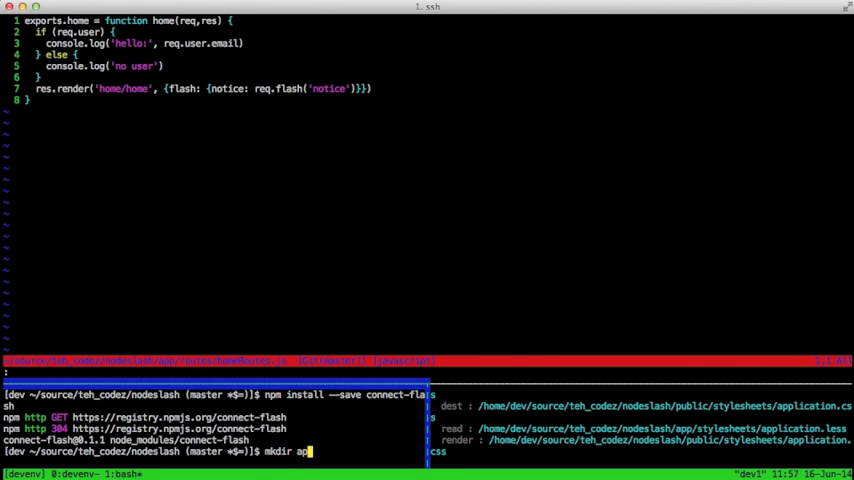
pyautogui.write('/middlewares')
pyautogui.click(426, 372)
pyautogui.write('e a')
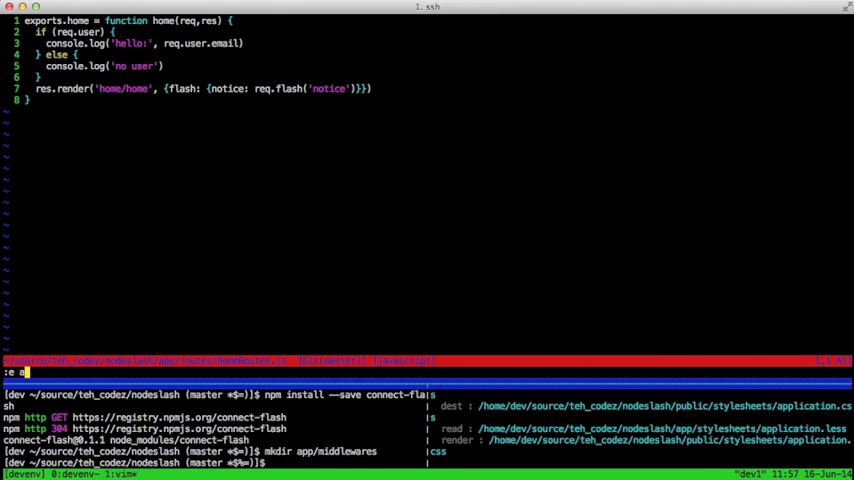
pyautogui.write('pp/middlewares/')
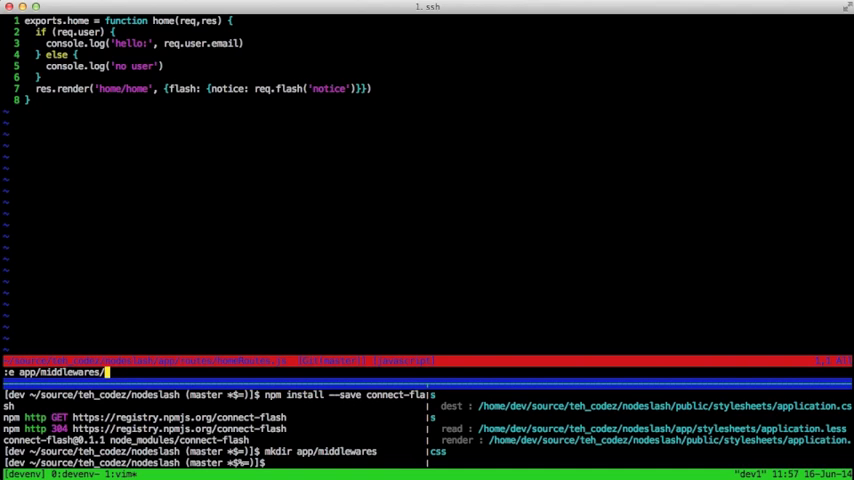
pyautogui.write('setFlash.js" [New File')
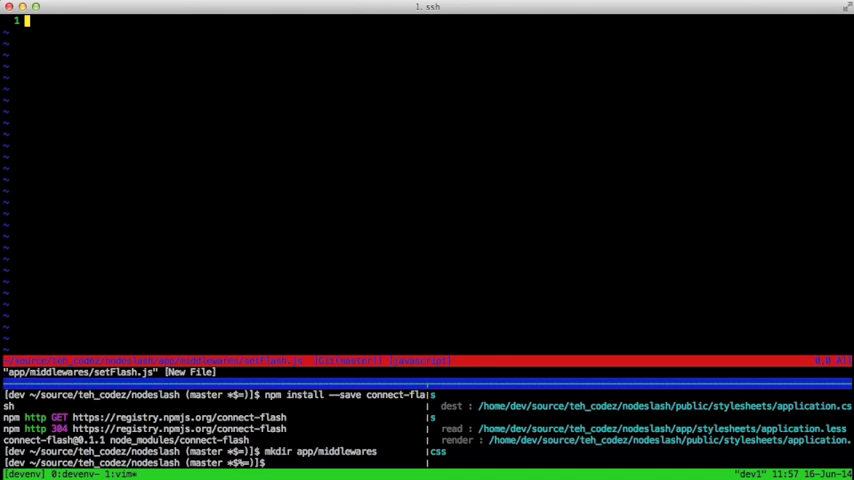
# Declare function setFlash(req, res, next) and export it with module.exports = setFlash.
pyautogui.write('function setFlas')
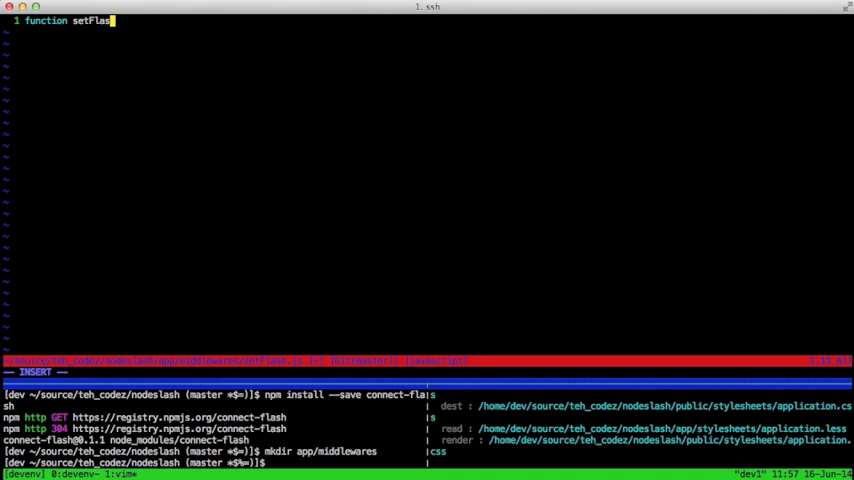
pyautogui.write('(req,res,next) {')
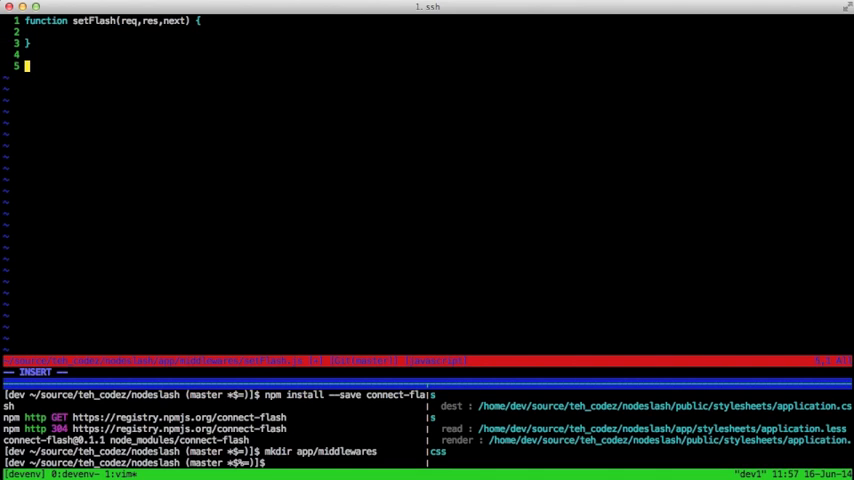
pyautogui.write('module.export')
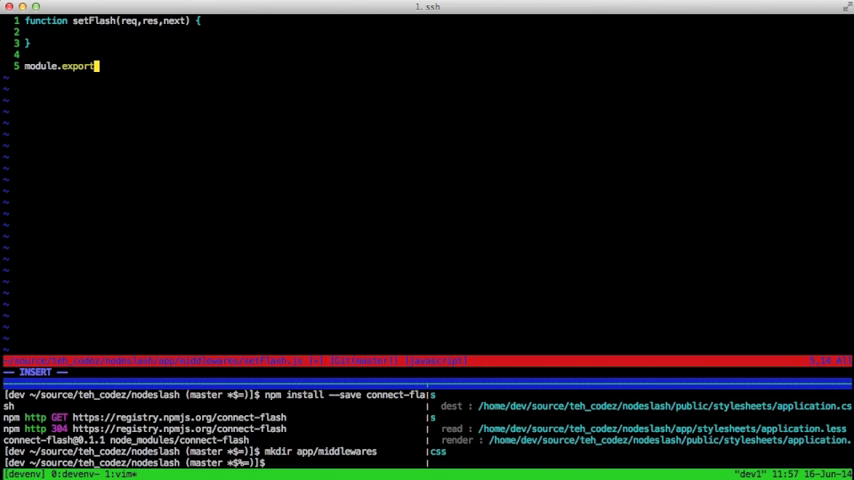
pyautogui.write('s = setFlash')
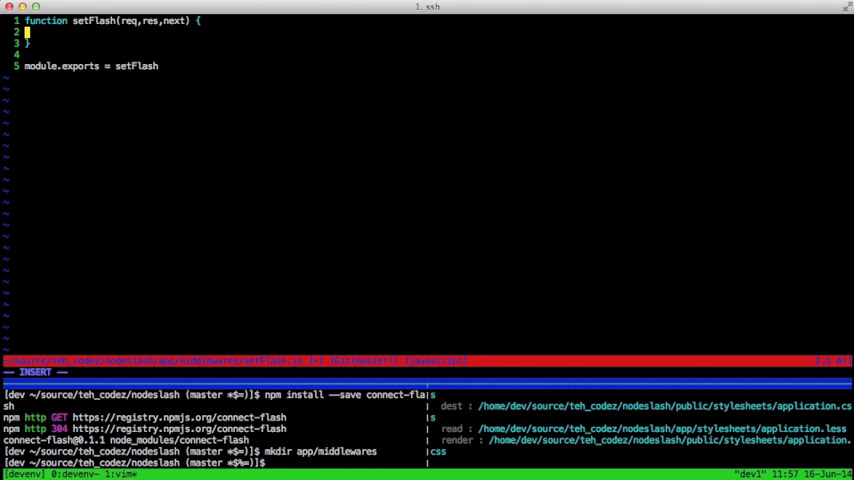
# Set res.locals.flash = { notice: req.flash('notice'), error: req.flash('error') } and call next().
pyautogui.write('res.localse')
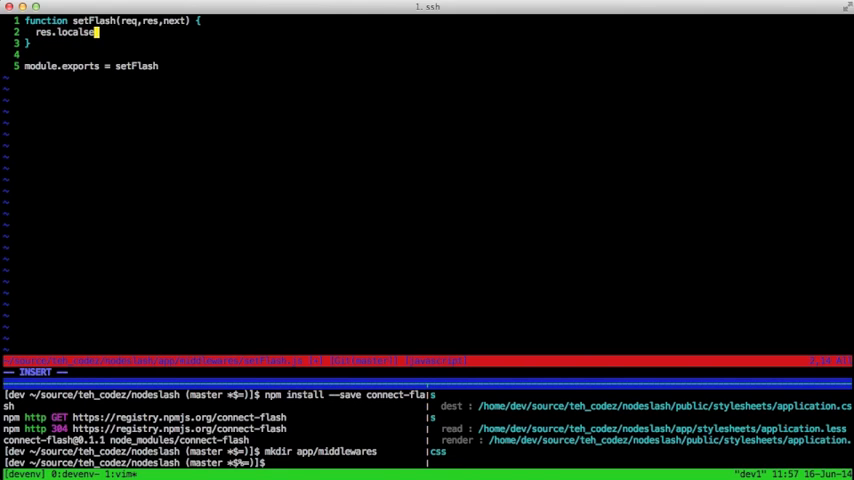
pyautogui.write('.flash')
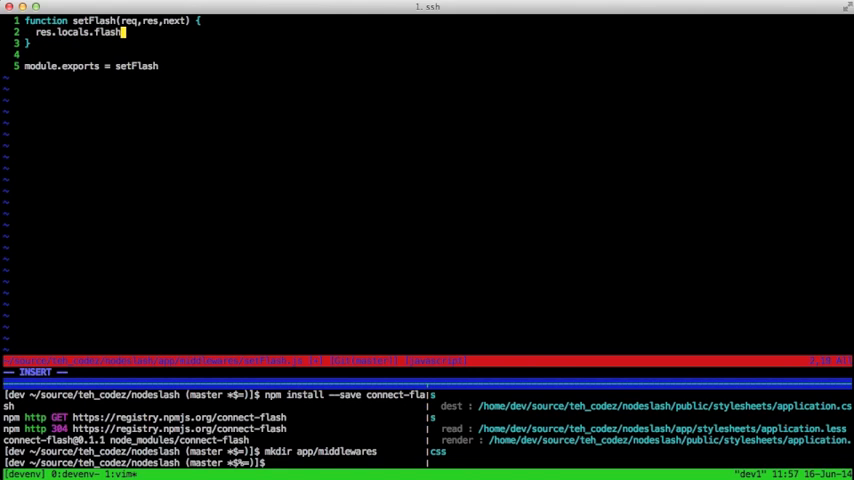
pyautogui.write('=')
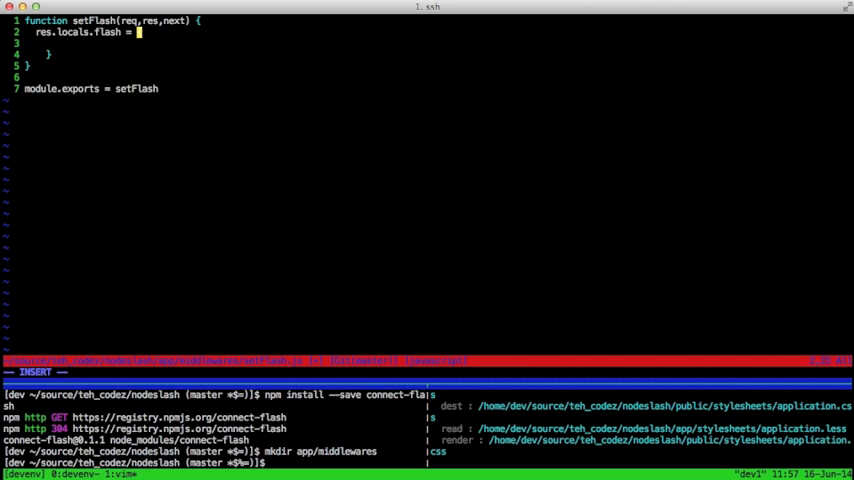
pyautogui.write('{')
pyautogui.click(112, 42)
pyautogui.write("notice: req.flash('notice")
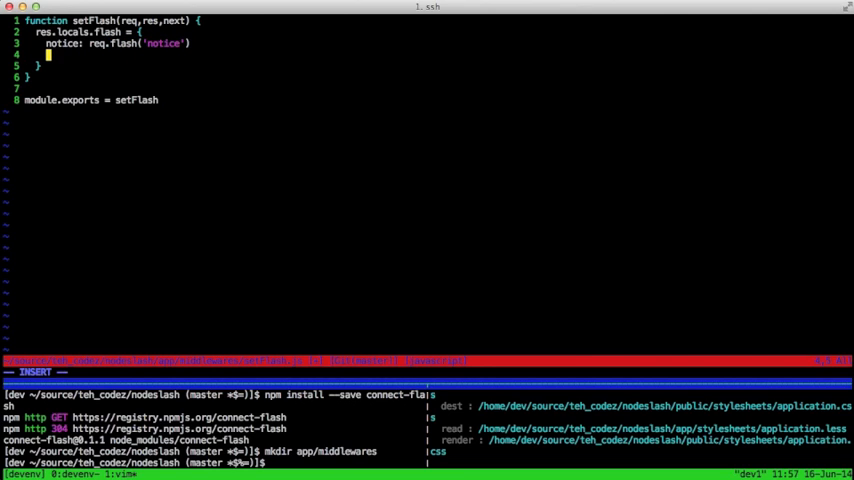
pyautogui.write('error:')
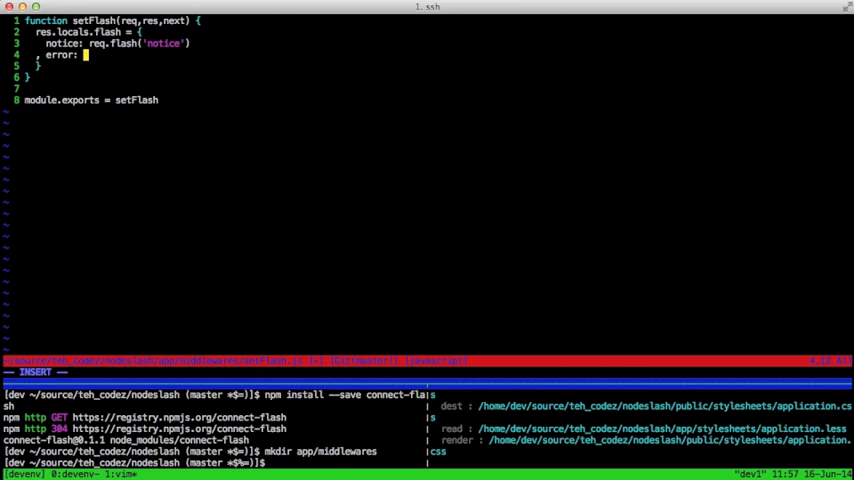
pyautogui.write("req.flash('error')")
pyautogui.write('next()')
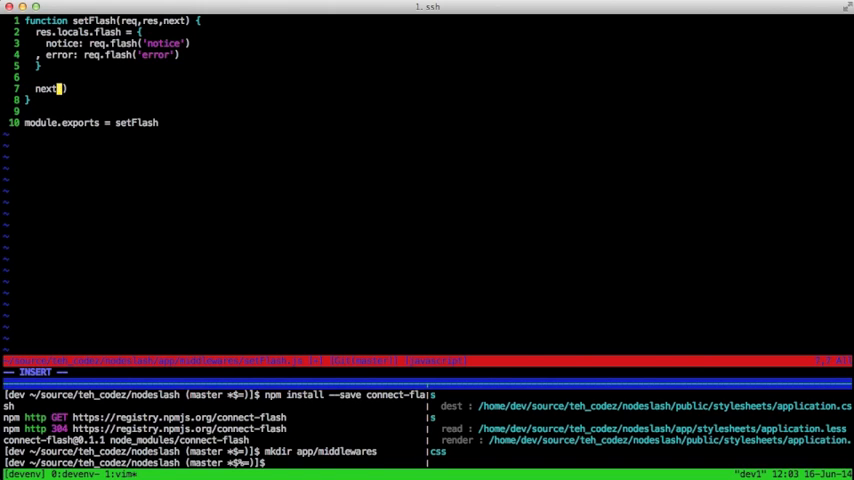
pyautogui.press('Escape')
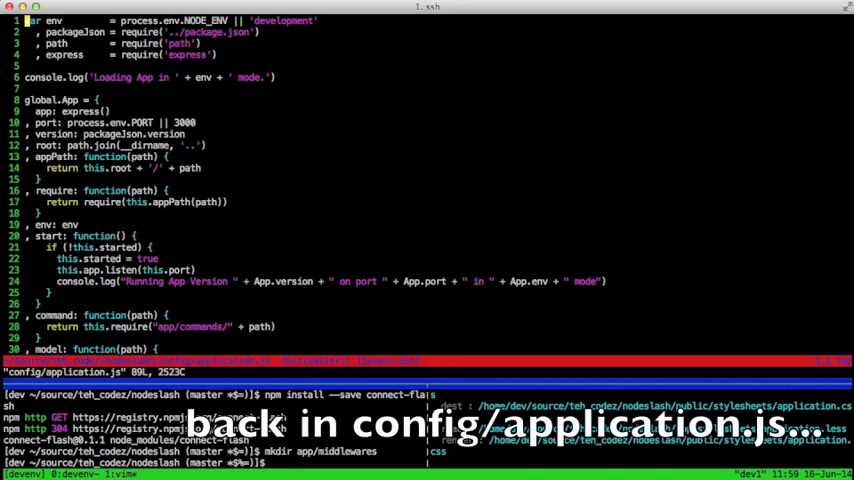
# Begin a new App.app.use( line below the connect-flash middleware.
pyautogui.scroll(-3)
pyautogui.write('App.app.use')
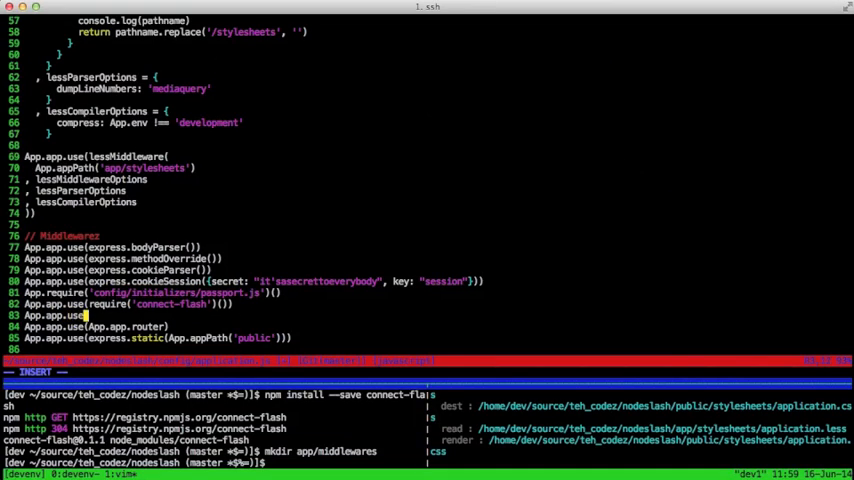
pyautogui.write('A')
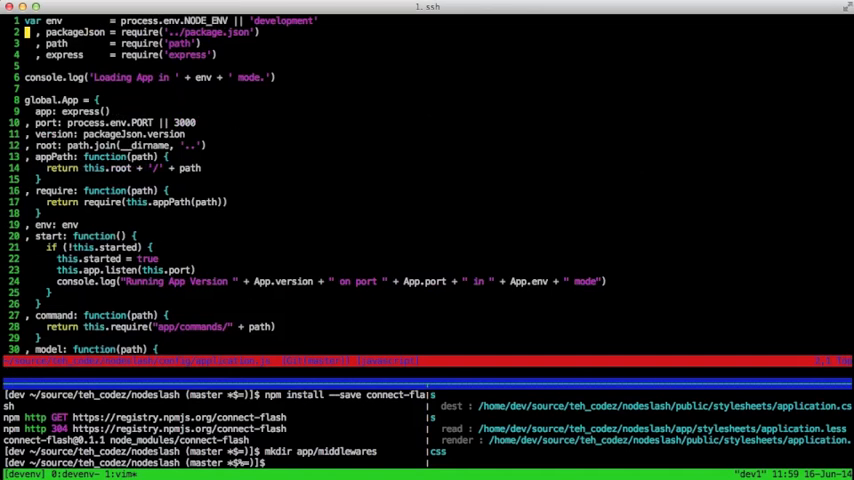
# Add middleware: function(path) returning this.require('app/middlewares/' + path).
pyautogui.scroll(-3)
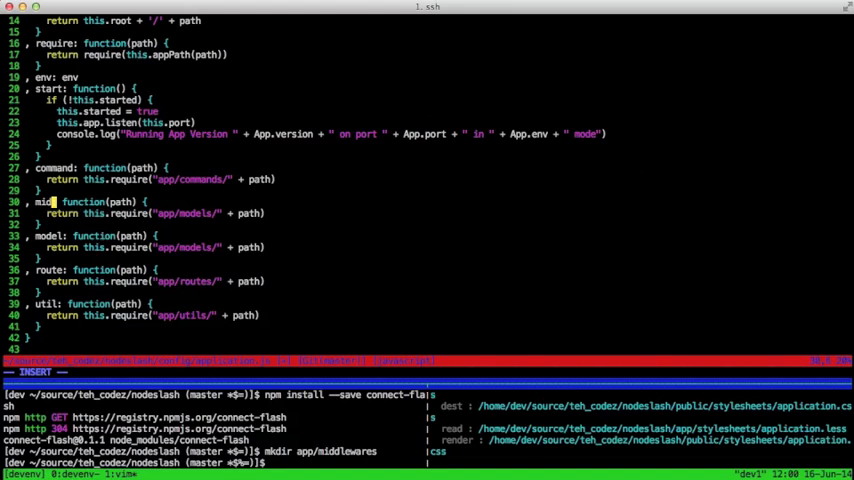
pyautogui.write('dleware')
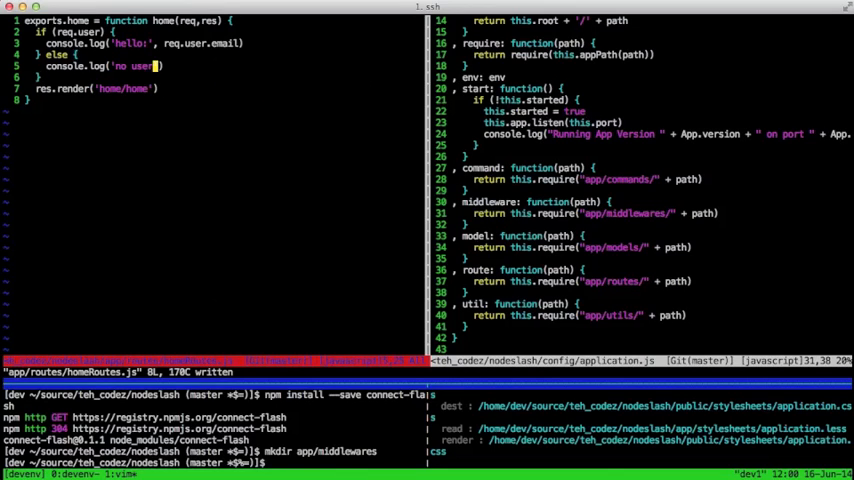
# Visually select and delete the if/else console.log user-logging lines in homeRoutes.js.
pyautogui.press('V')
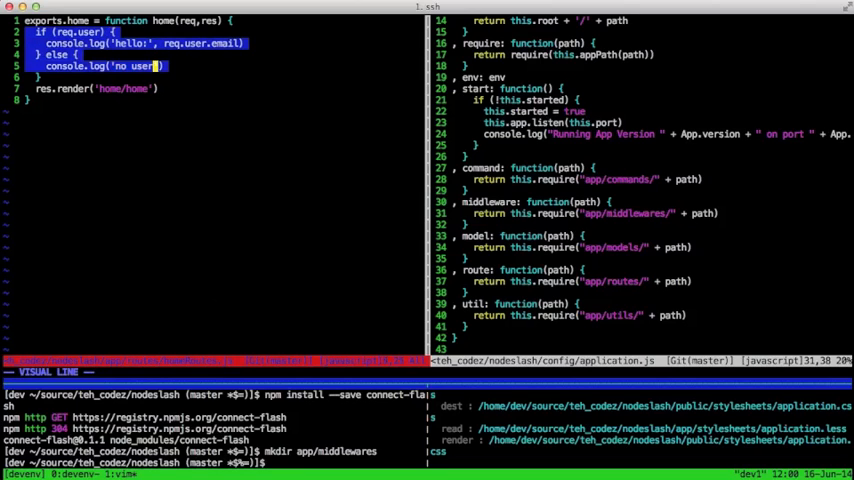
pyautogui.press('d')
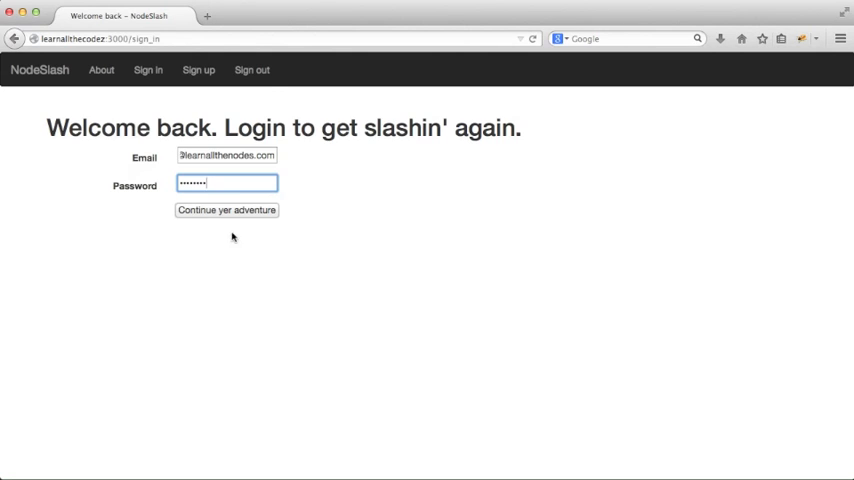
# Log in via 'Continue yer adventure', decline saving the password, then sign out.
pyautogui.click(226, 210)
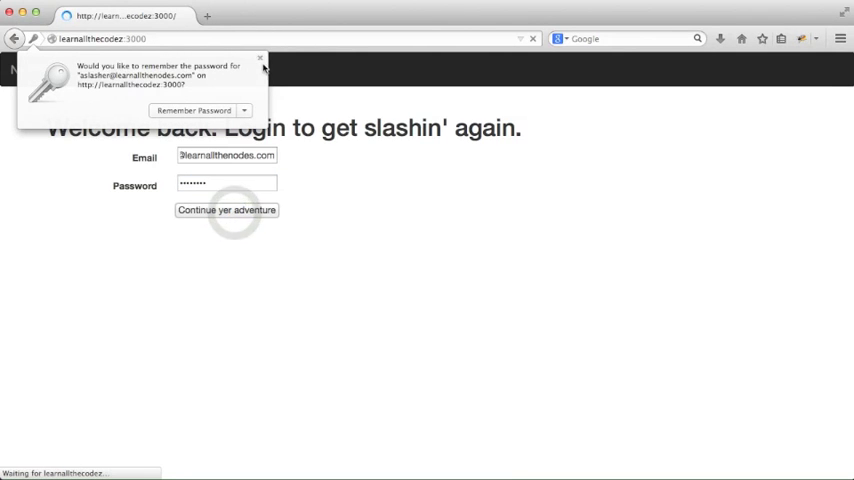
pyautogui.click(228, 210)
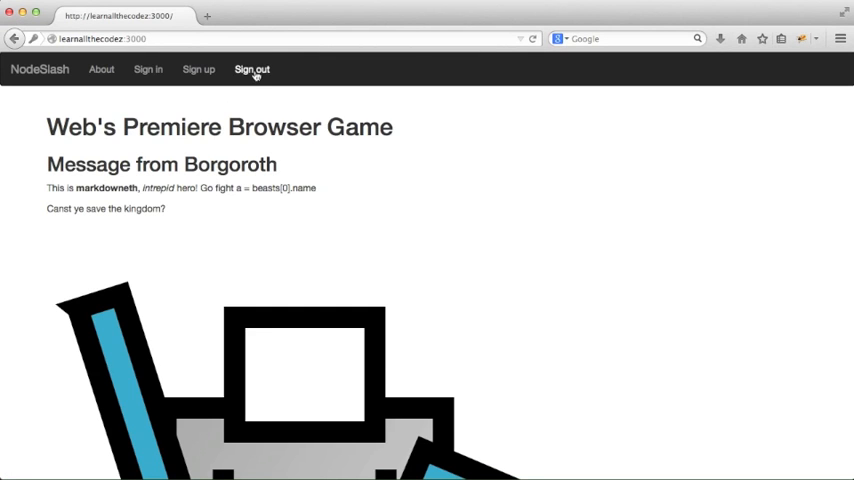
pyautogui.click(252, 68)
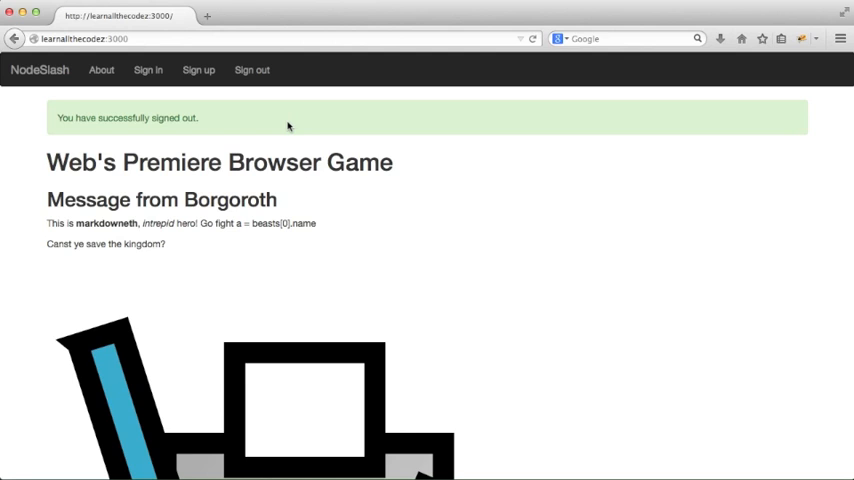
pyautogui.moveTo(586, 268)
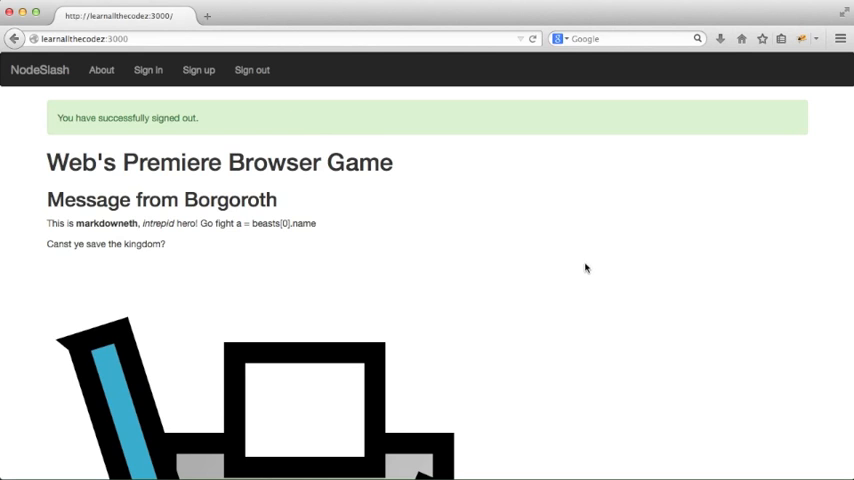
pyautogui.moveTo(664, 452)
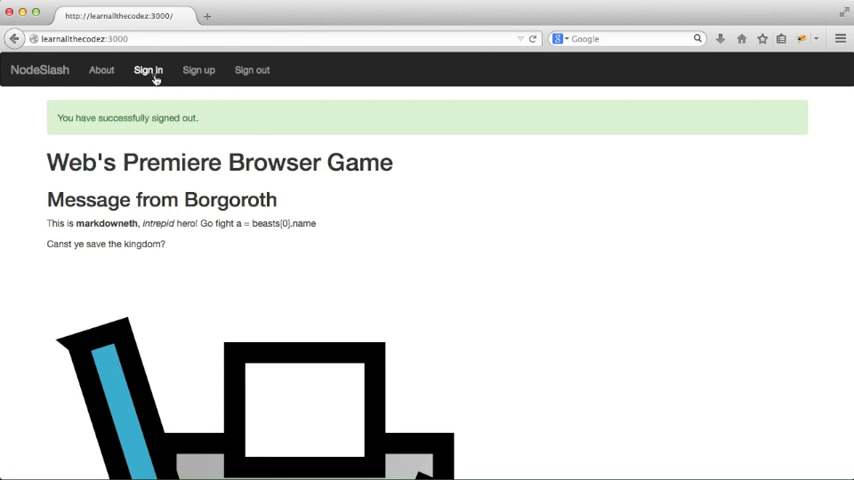
# Sign in with the email and a wrong password to trigger 'Invalid username or password'.
pyautogui.click(148, 70)
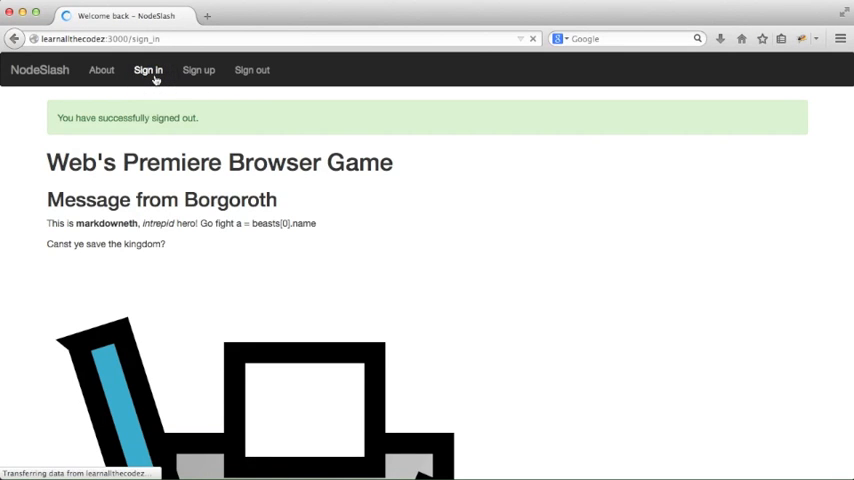
pyautogui.click(148, 70)
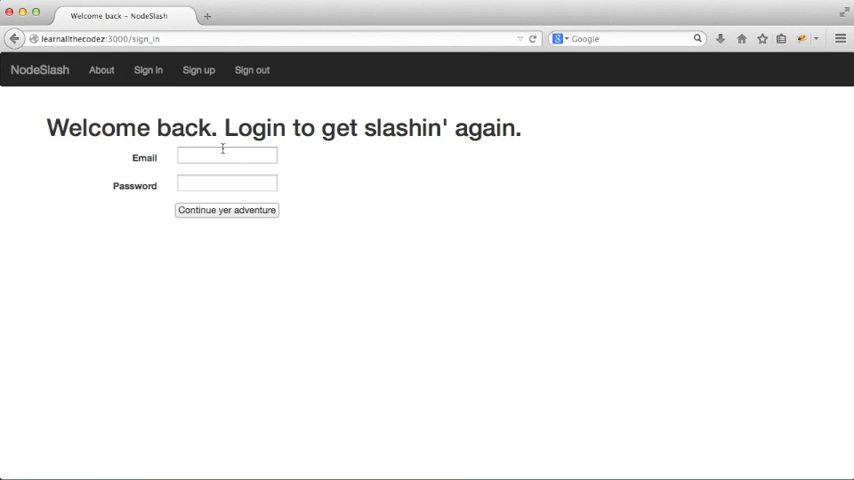
pyautogui.write('arnallthenodes.com')
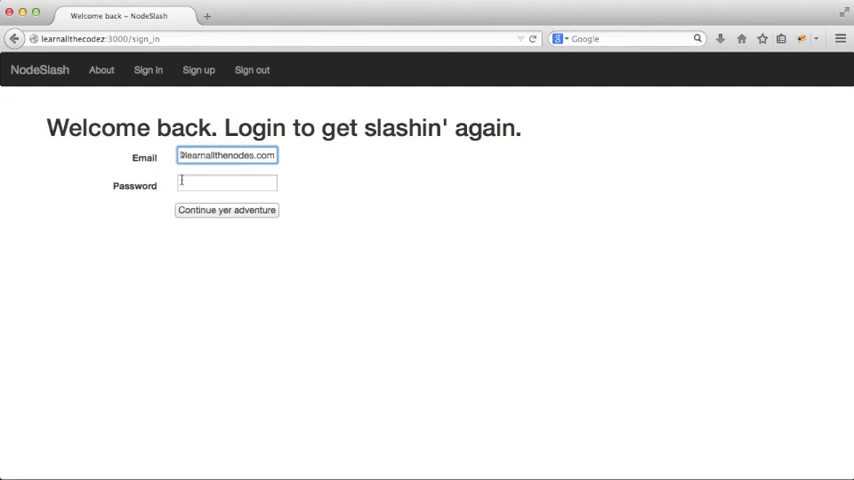
pyautogui.click(226, 210)
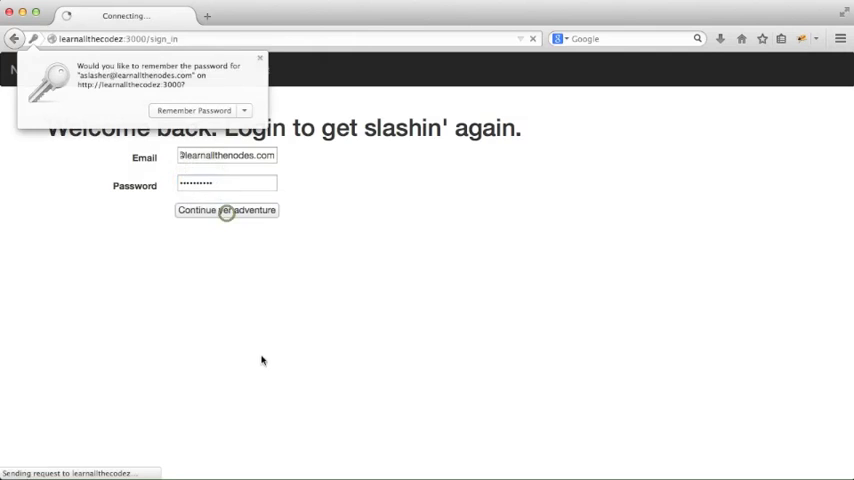
pyautogui.click(226, 210)
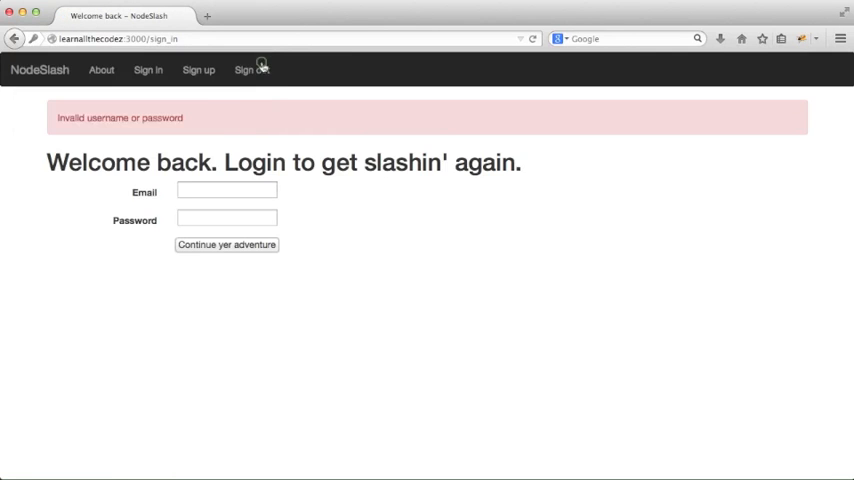